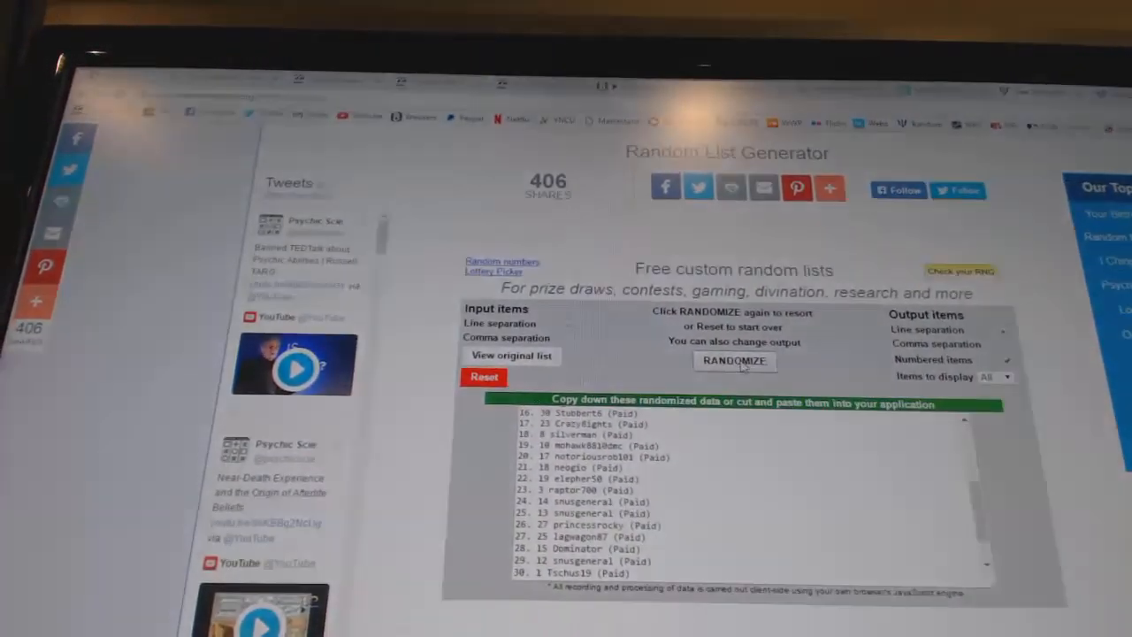
Shuffle and copy the participant list, then randomize the 30 hockey team names.
{"action": "left_click", "coordinate": [734, 361]}
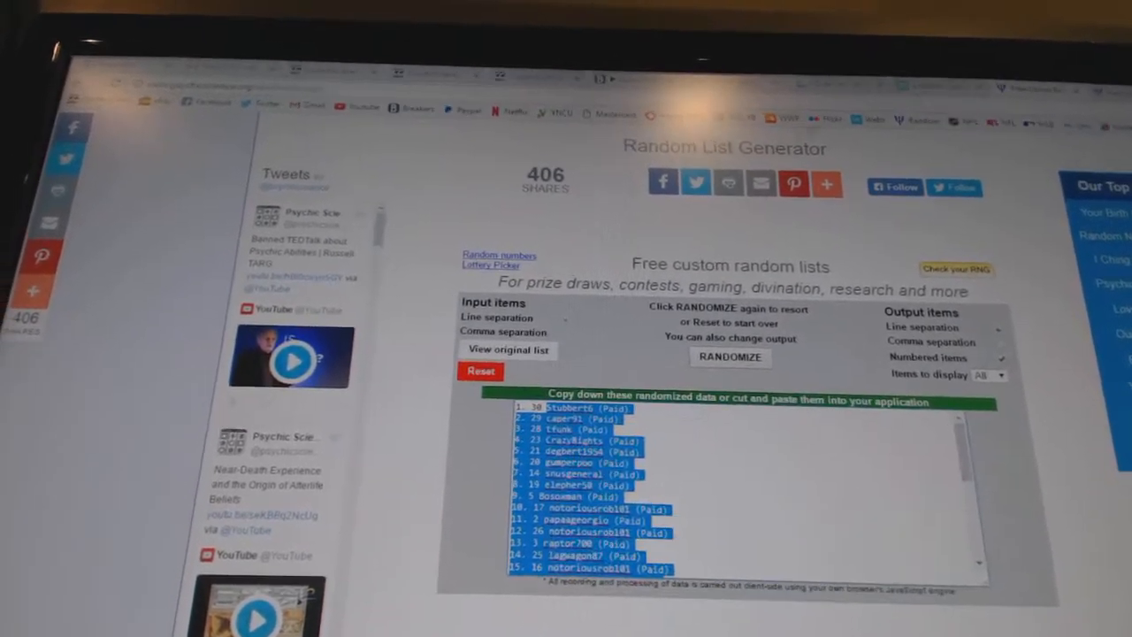
{"action": "left_click", "coordinate": [729, 357]}
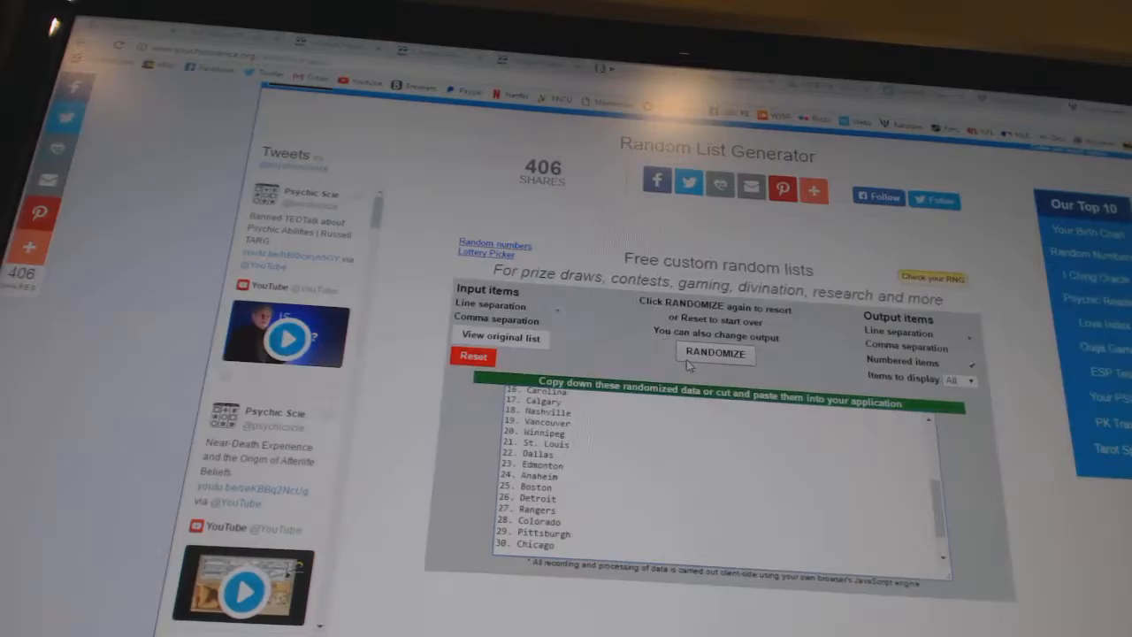
{"action": "left_click", "coordinate": [714, 354]}
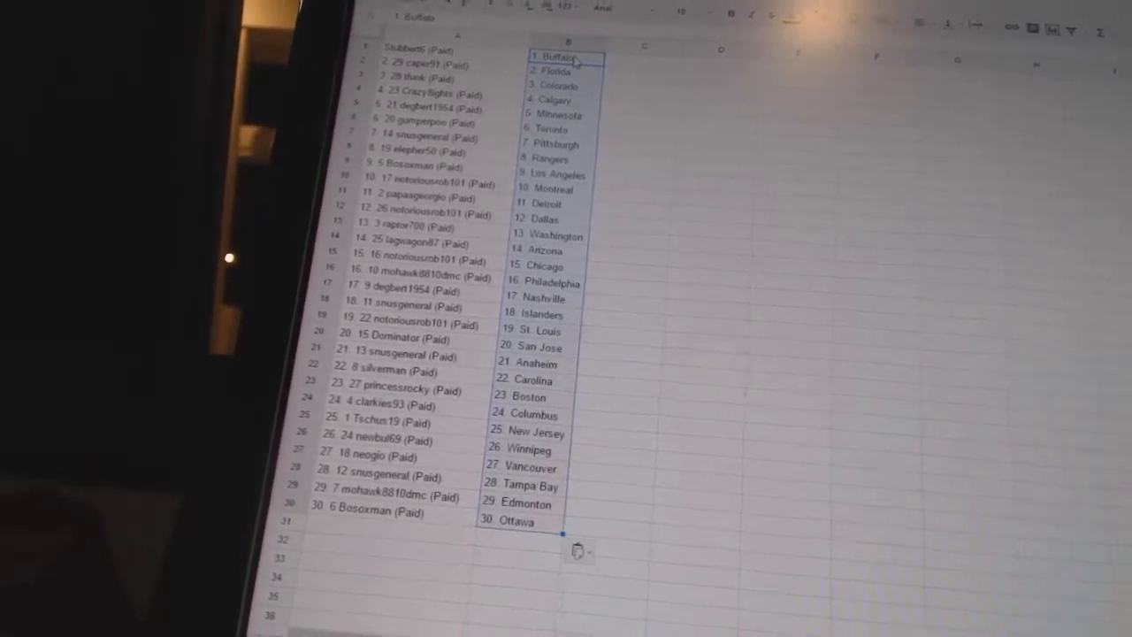
Review the sheet pairing the 30 randomized participants with randomized teams row by row.
{"action": "scroll", "scroll_direction": "down", "scroll_amount": 3}
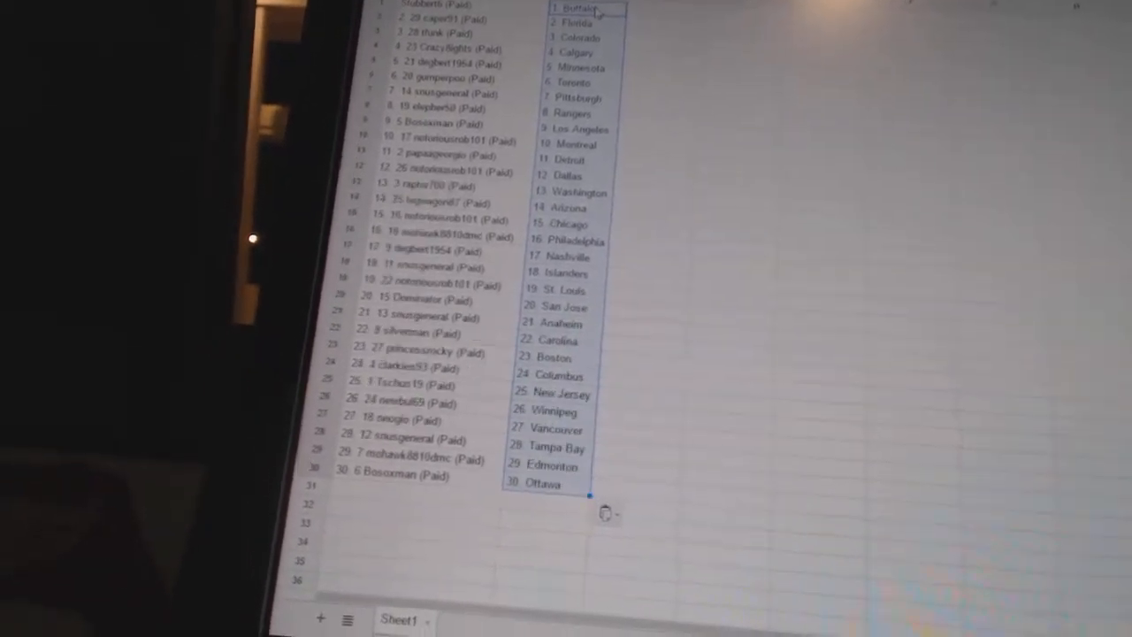